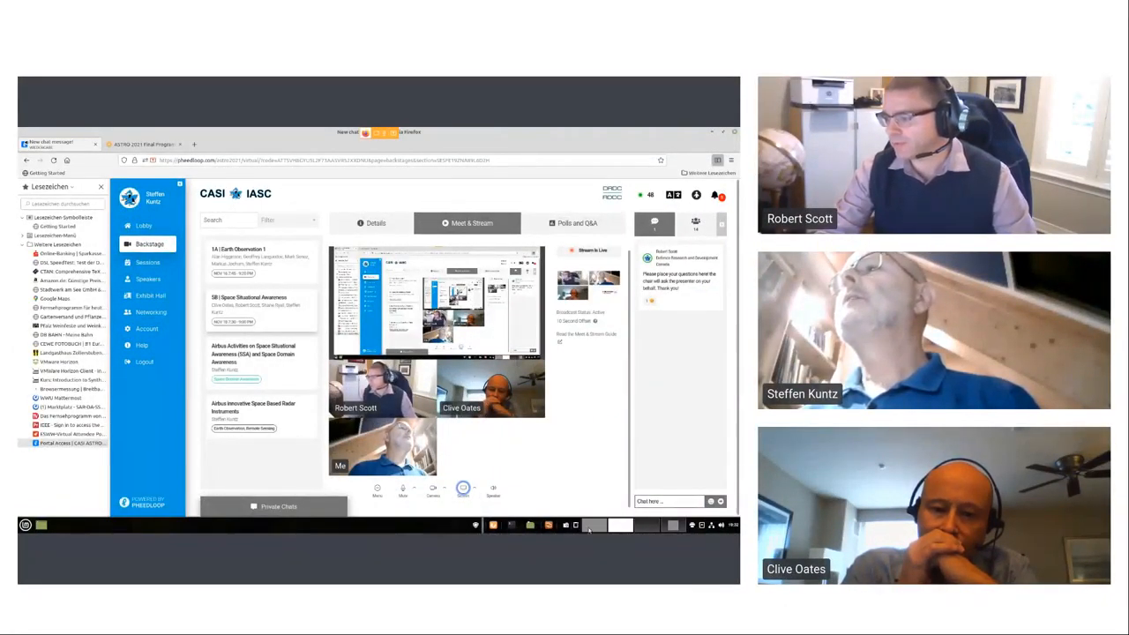
mouse_move(548, 526)
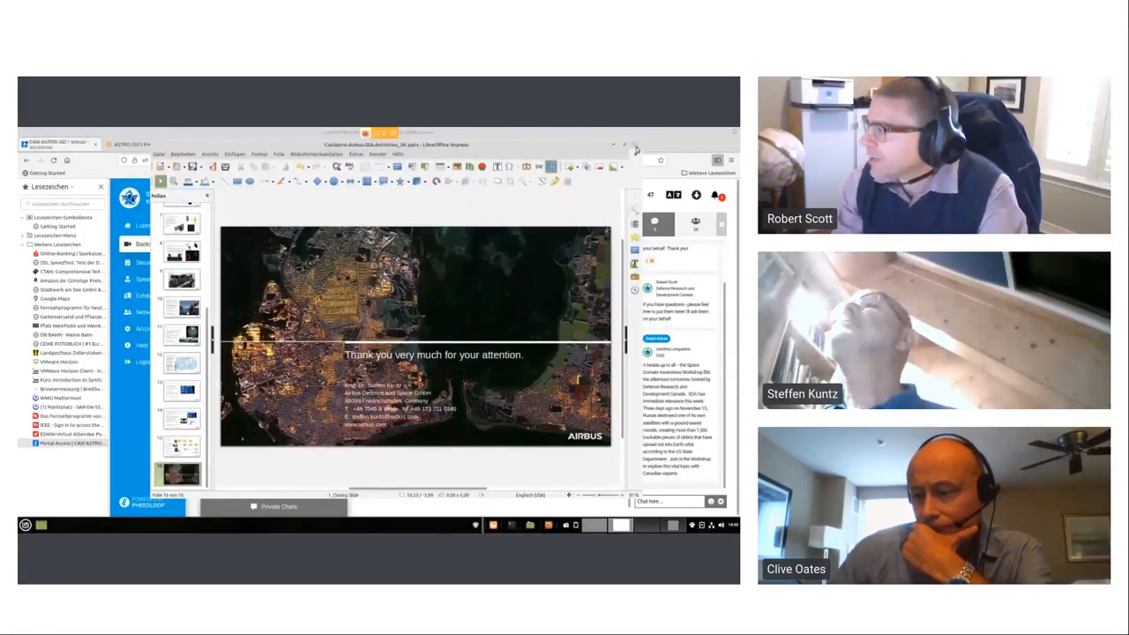
Close the finished Airbus presentation and dismiss the save-changes prompt without saving.
left_click(635, 145)
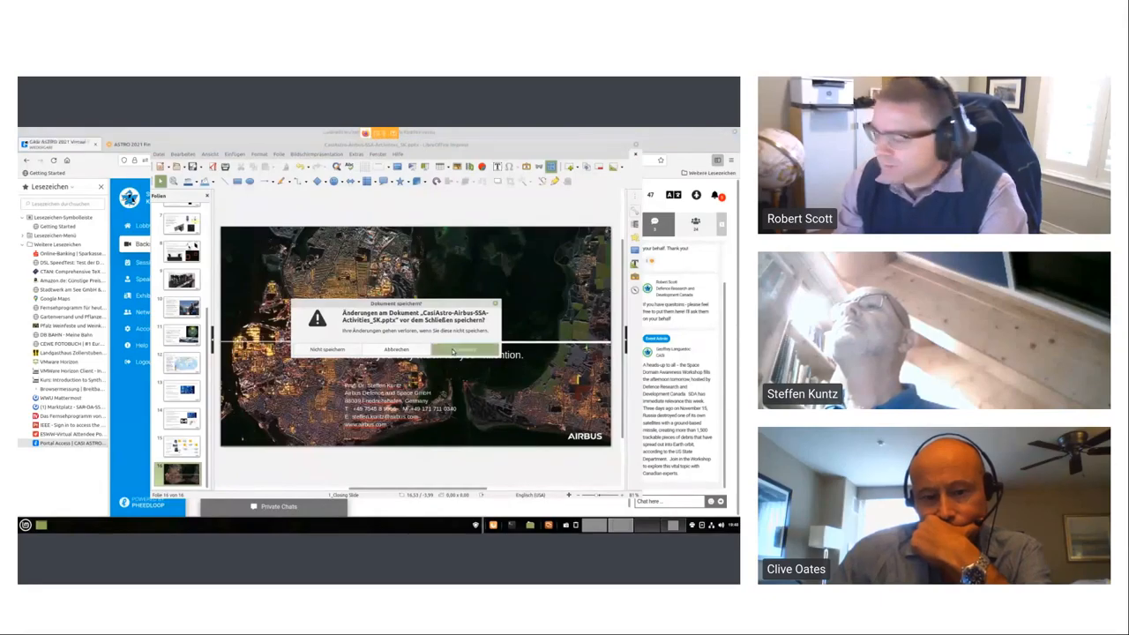
left_click(461, 349)
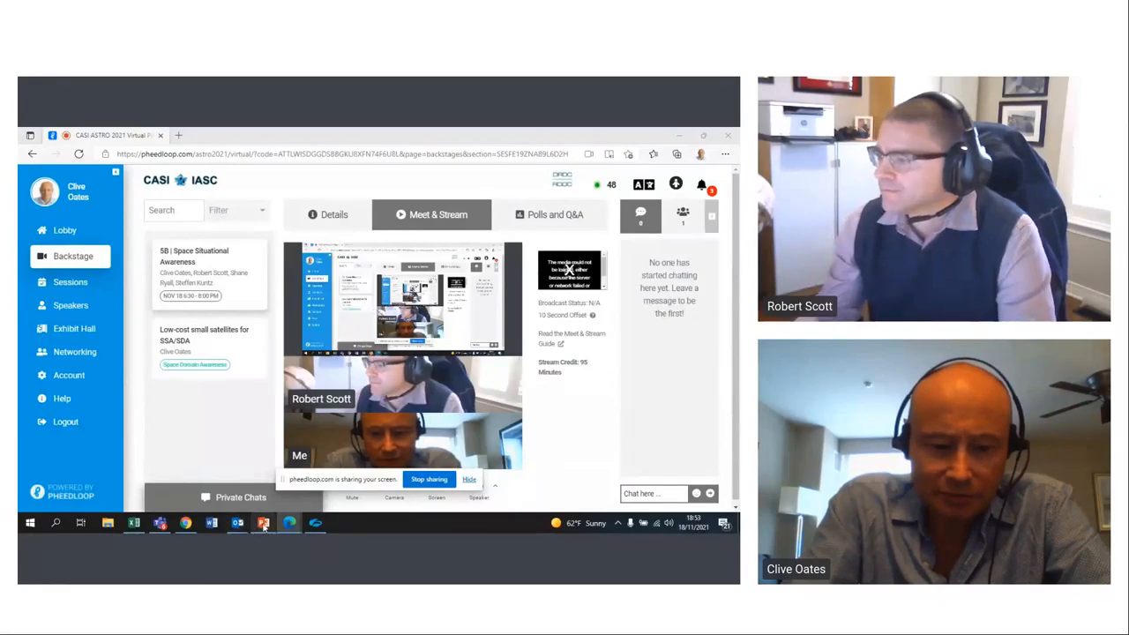
left_click(263, 522)
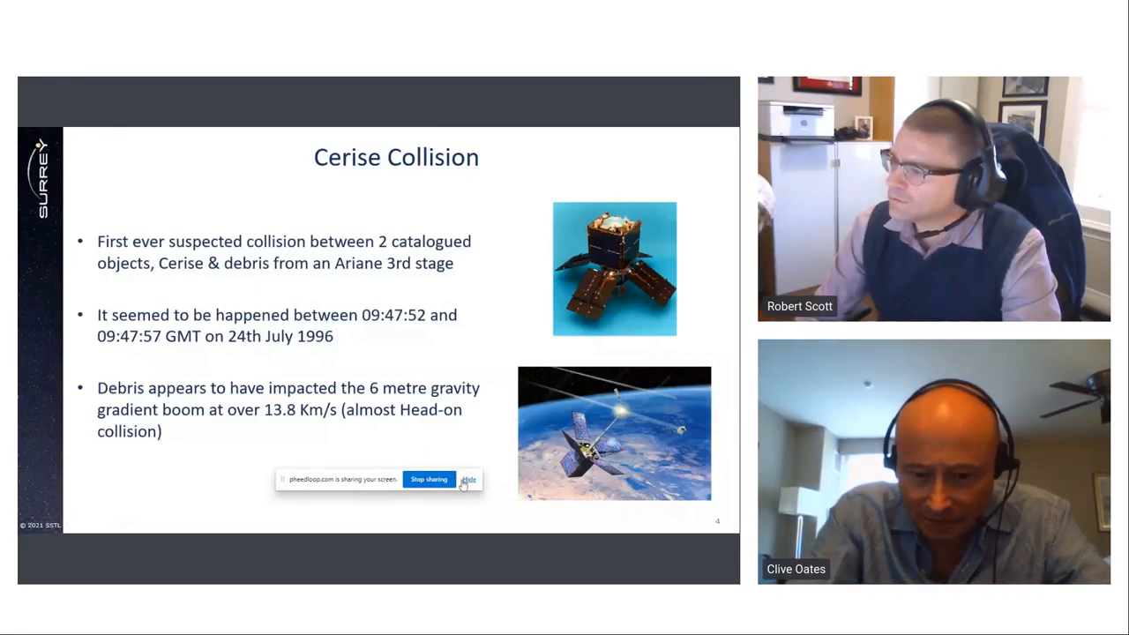
Keep the Cerise Collision slide shared beside both speakers' video tiles.
left_click(469, 480)
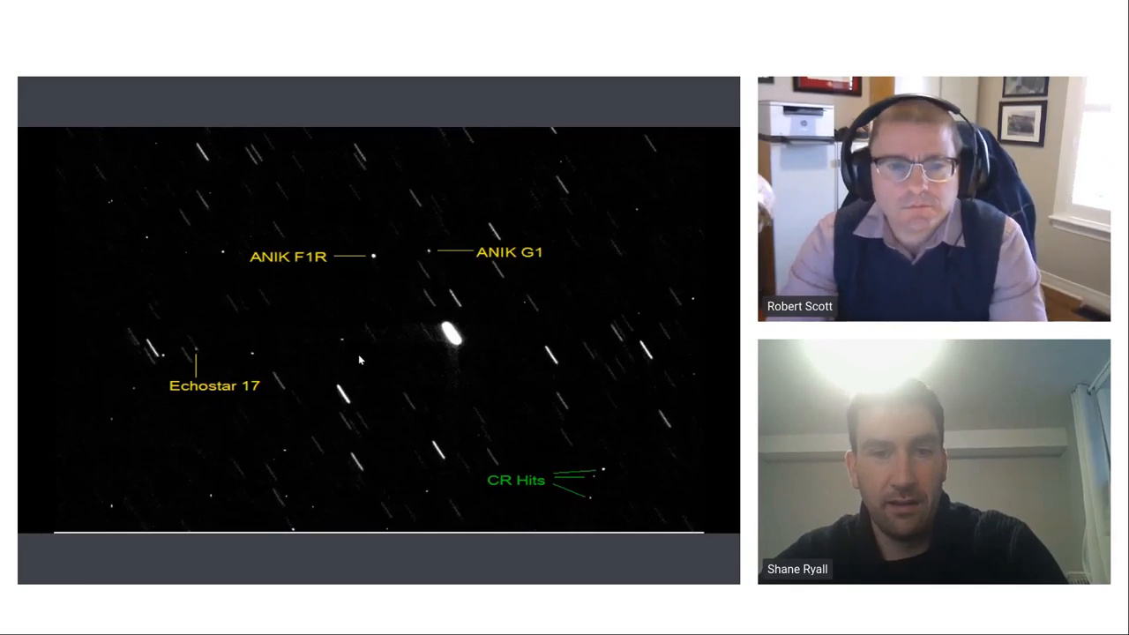
mouse_move(321, 303)
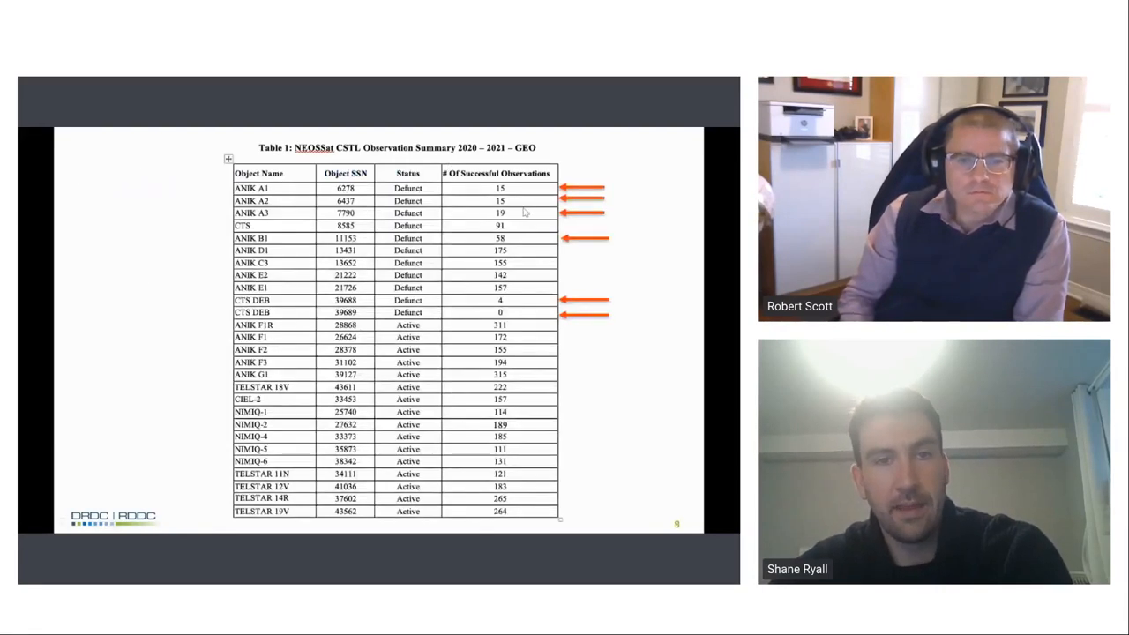
mouse_move(477, 404)
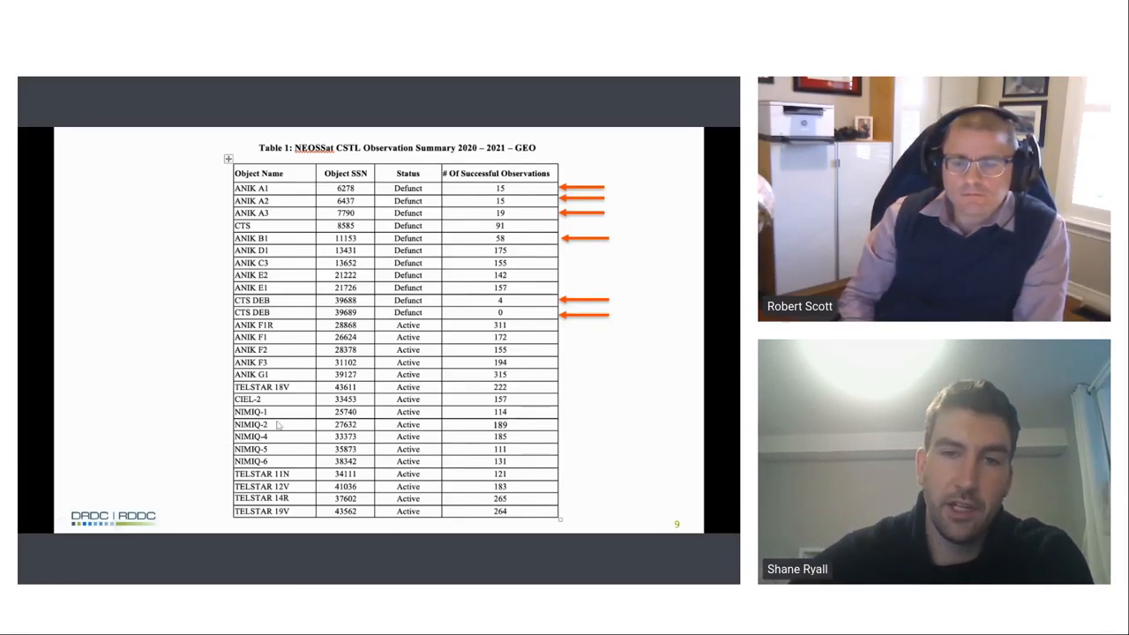
mouse_move(409, 275)
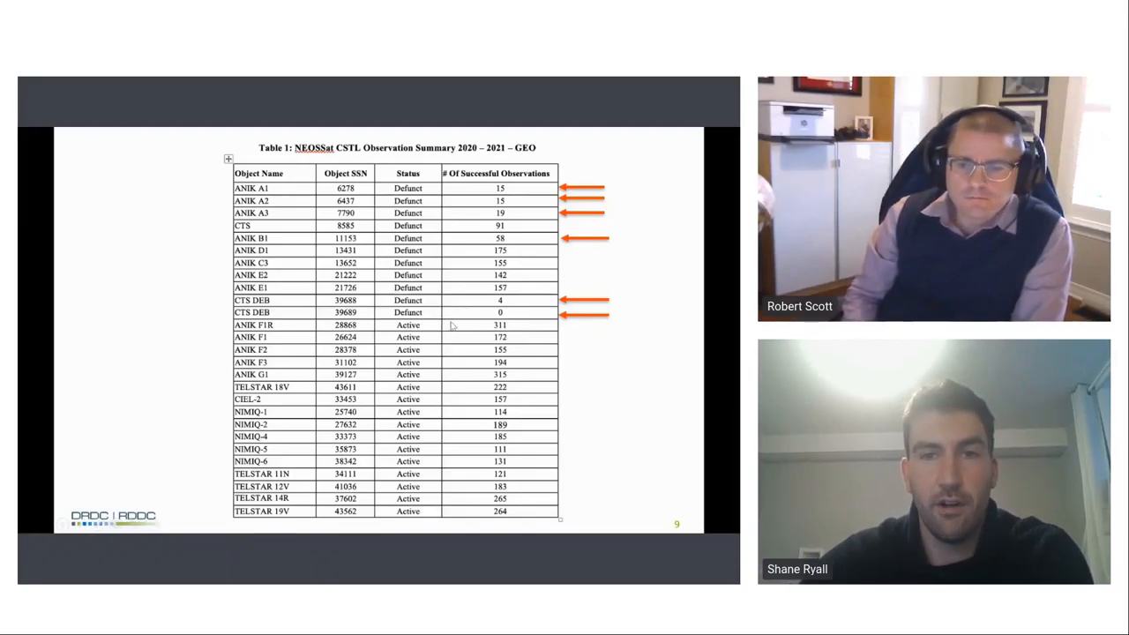
mouse_move(514, 150)
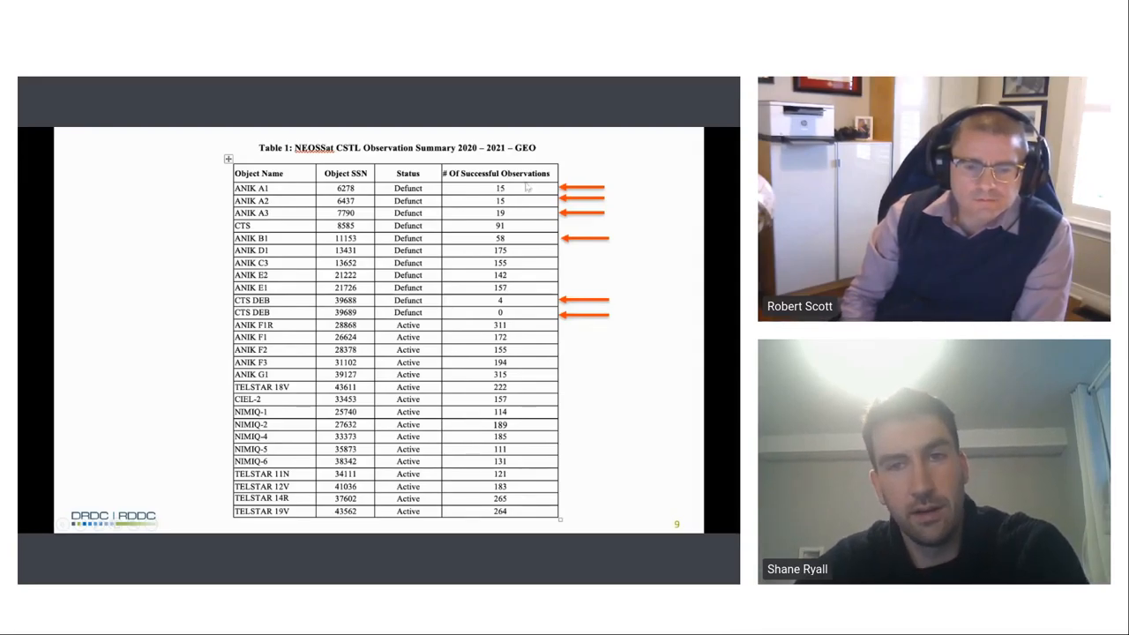
mouse_move(515, 218)
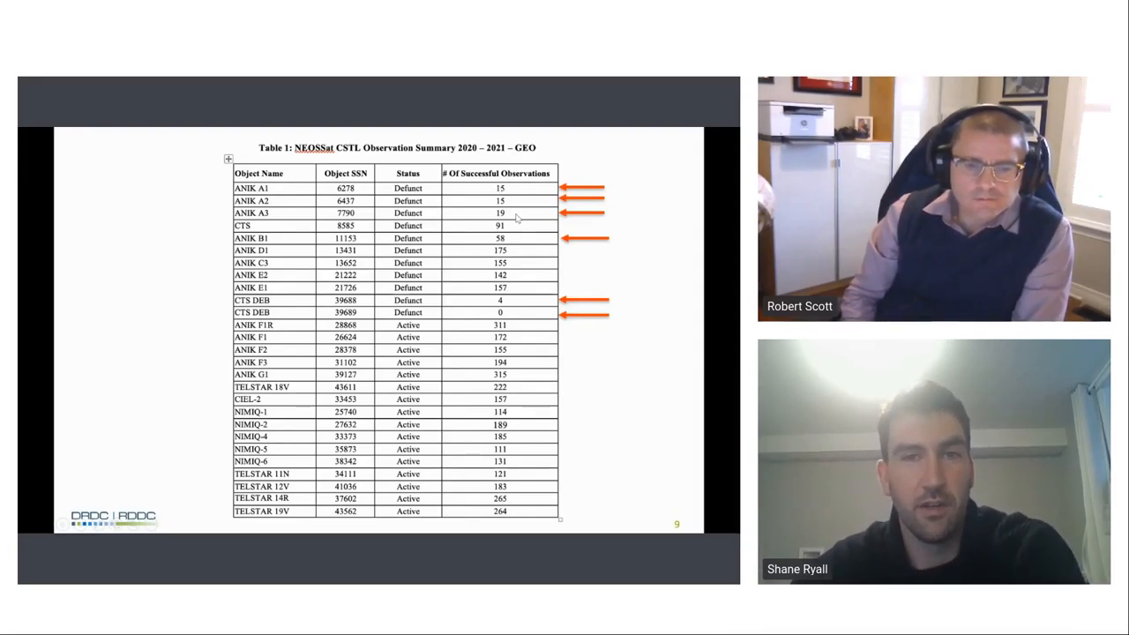
mouse_move(476, 303)
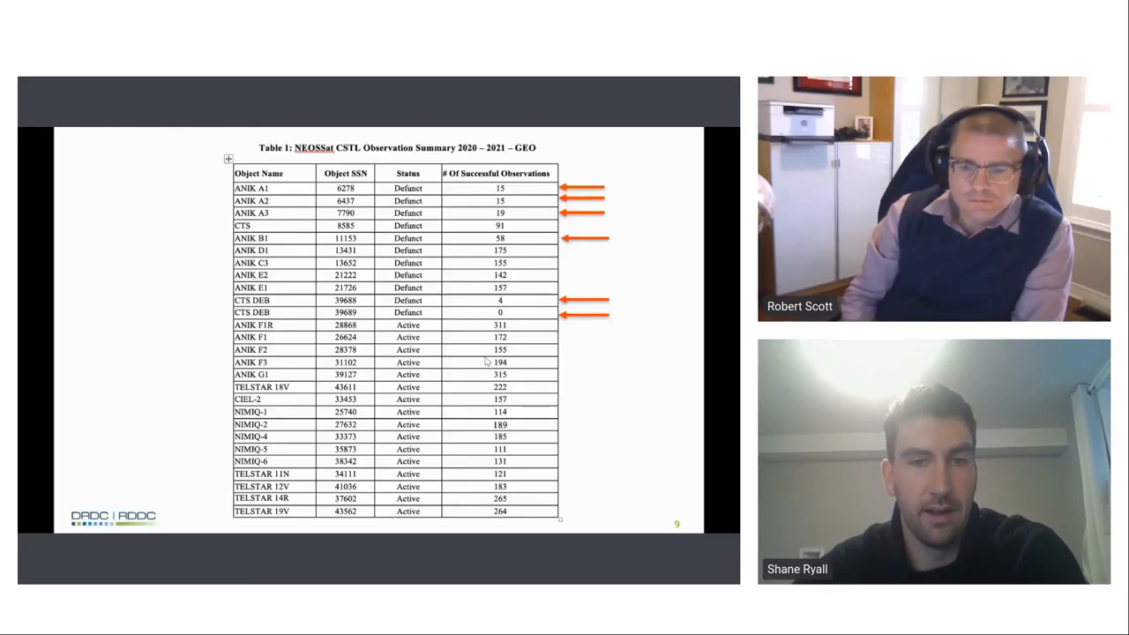
mouse_move(518, 420)
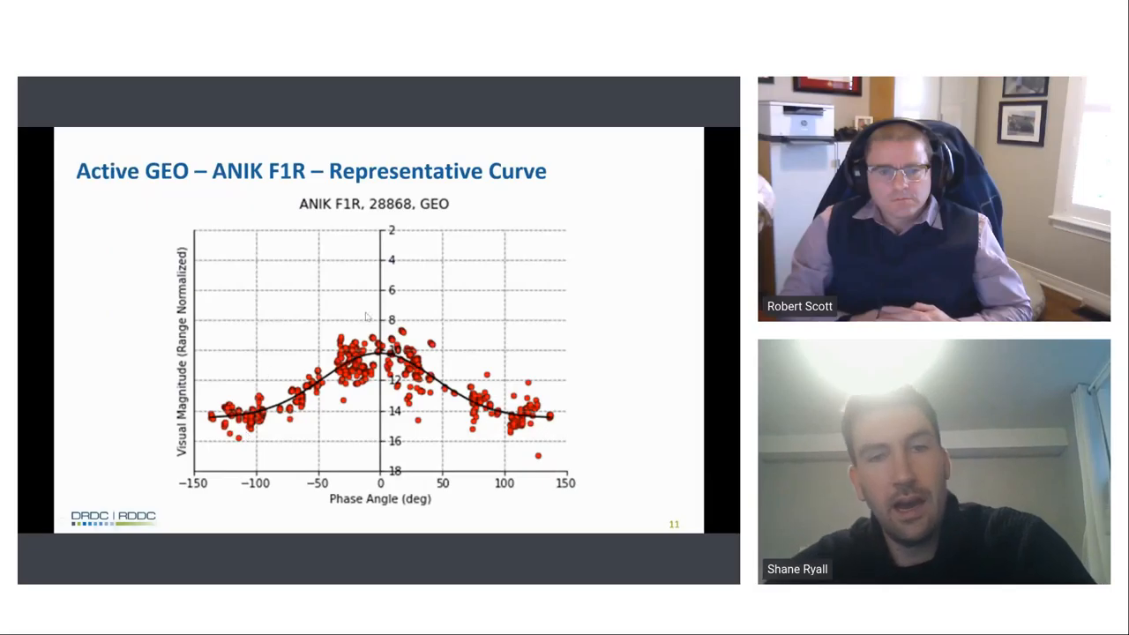
mouse_move(598, 298)
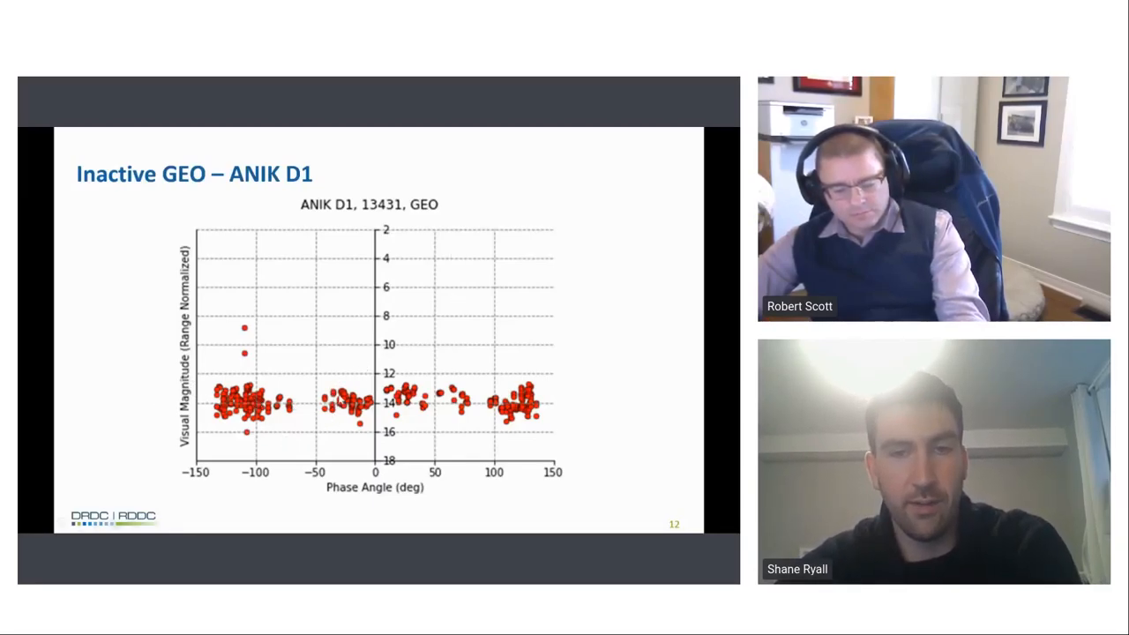
mouse_move(699, 363)
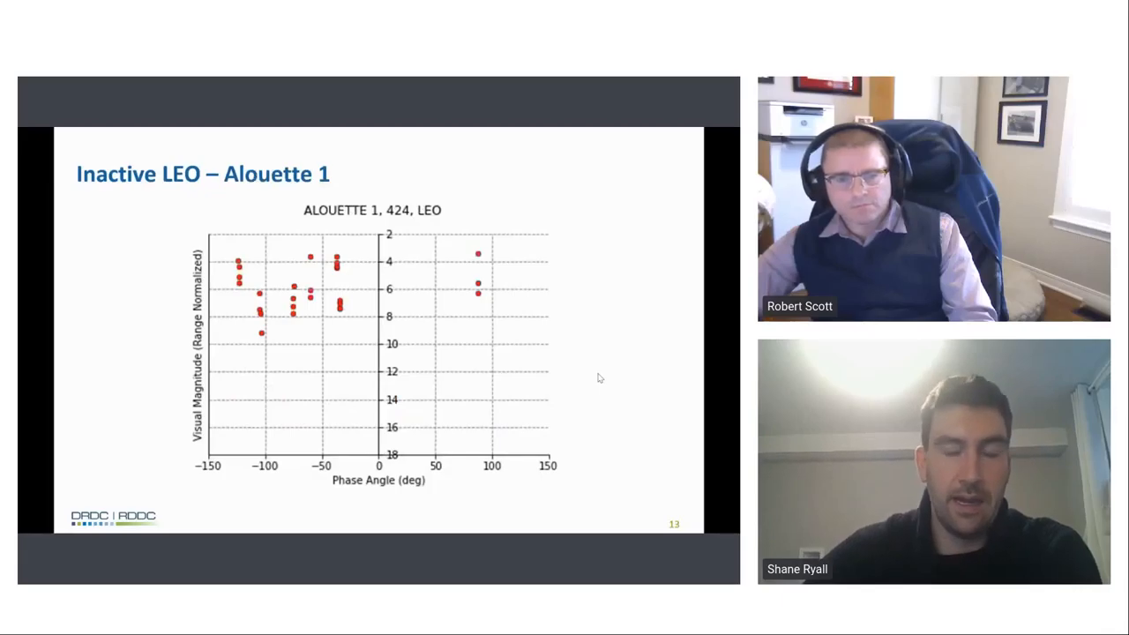
mouse_move(617, 321)
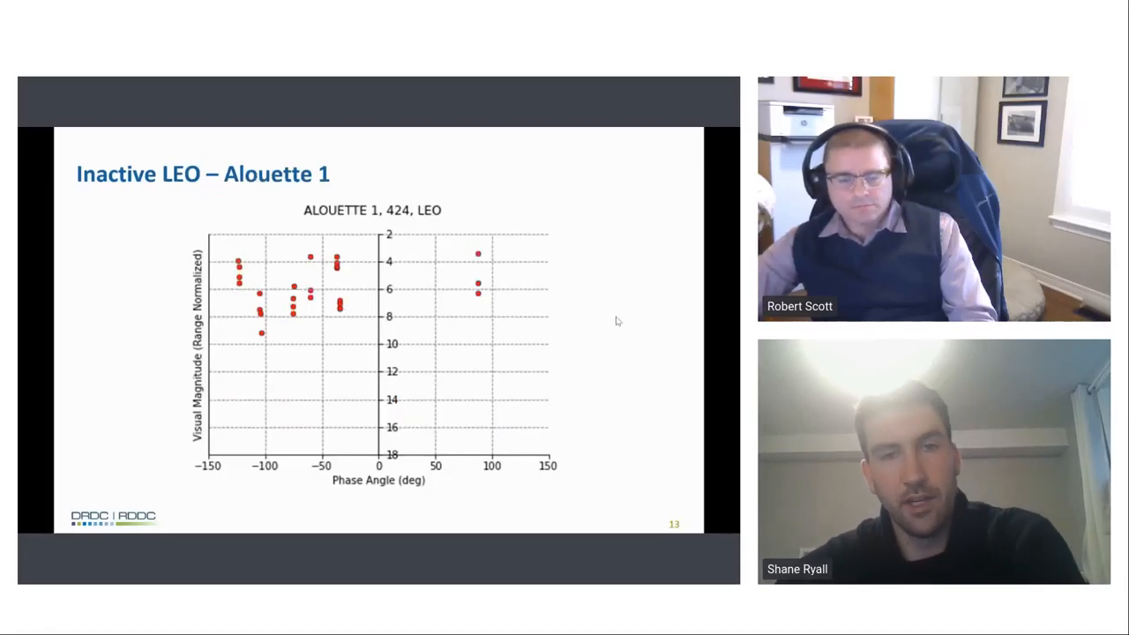
mouse_move(637, 326)
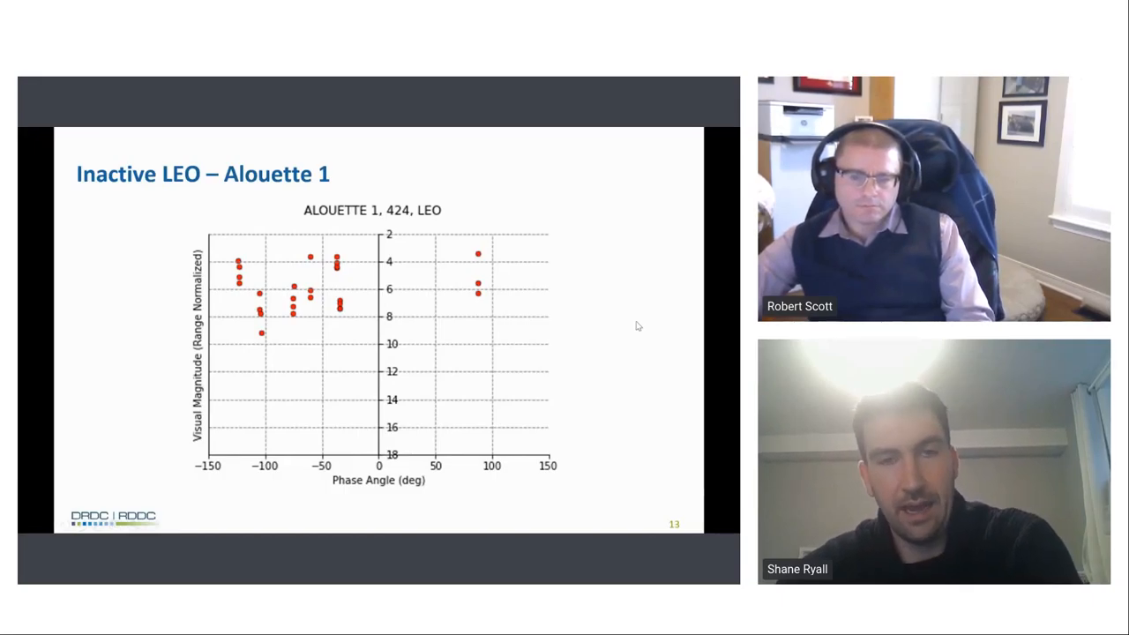
mouse_move(557, 342)
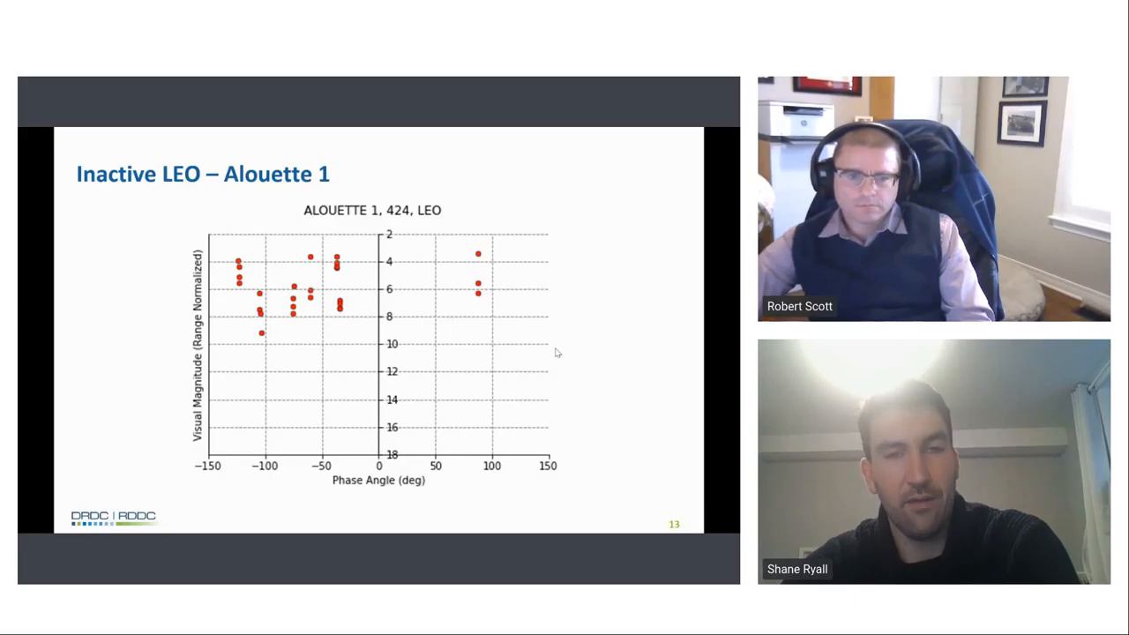
mouse_move(545, 450)
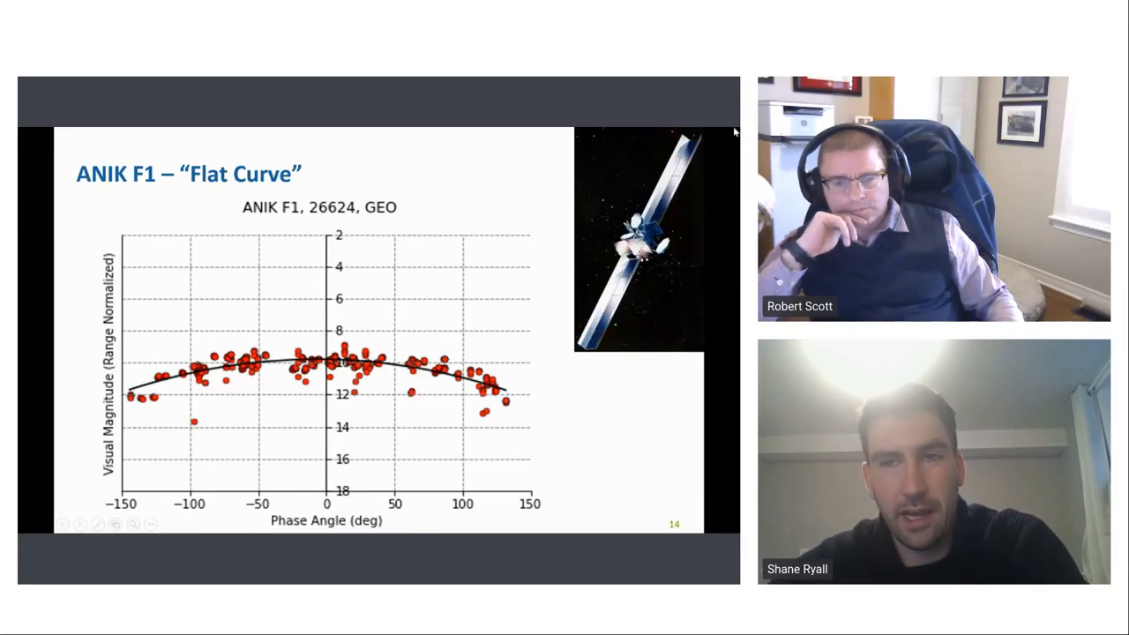
mouse_move(615, 337)
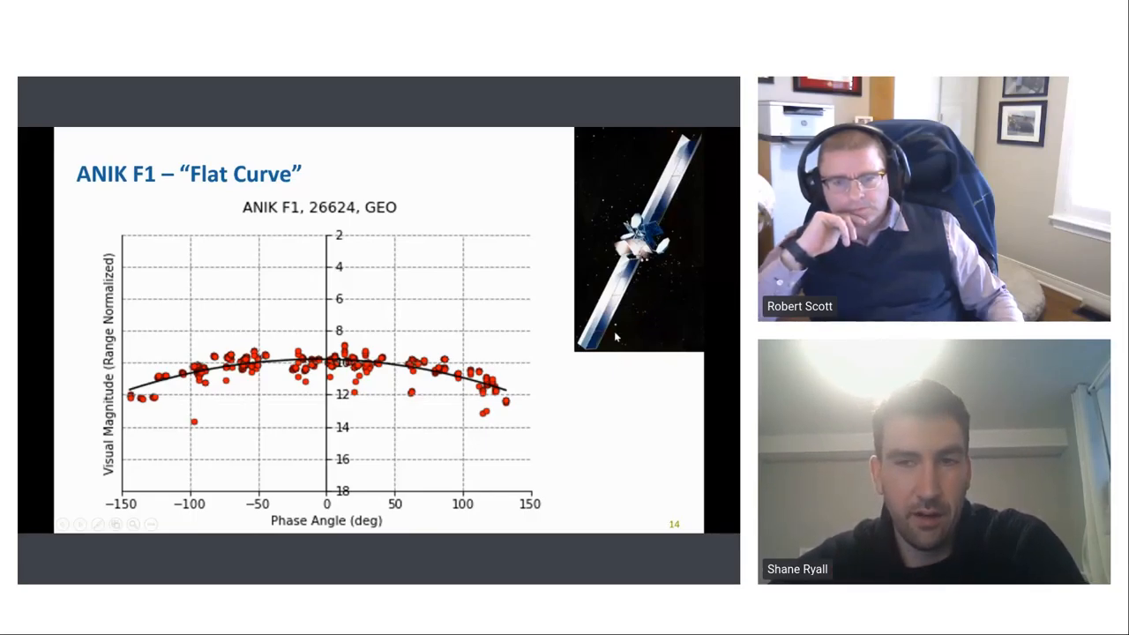
mouse_move(201, 401)
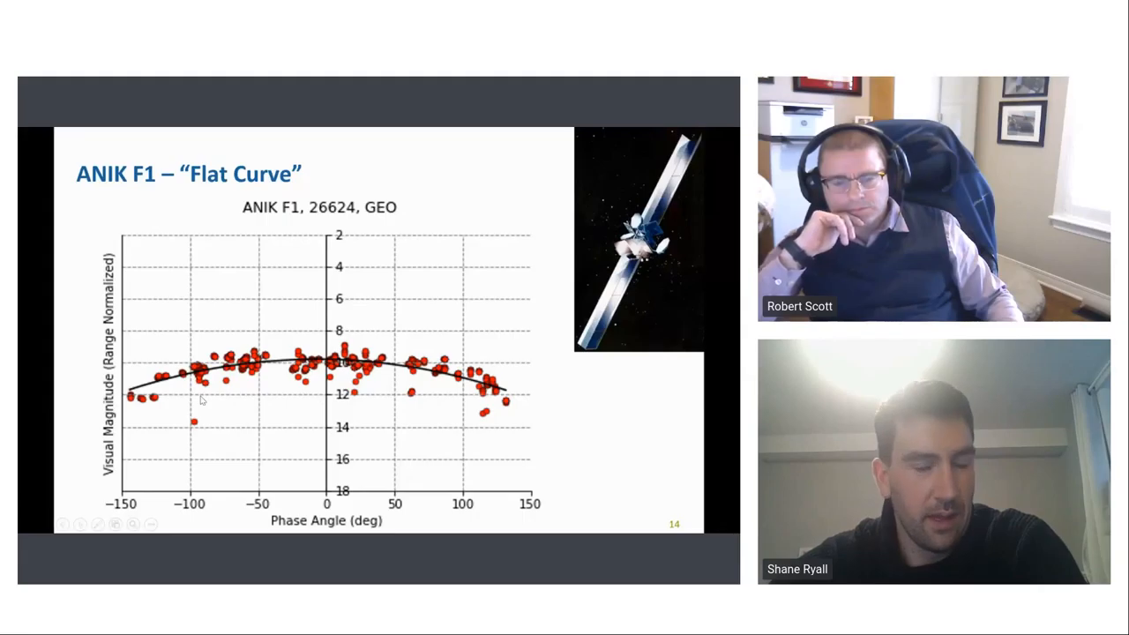
mouse_move(385, 389)
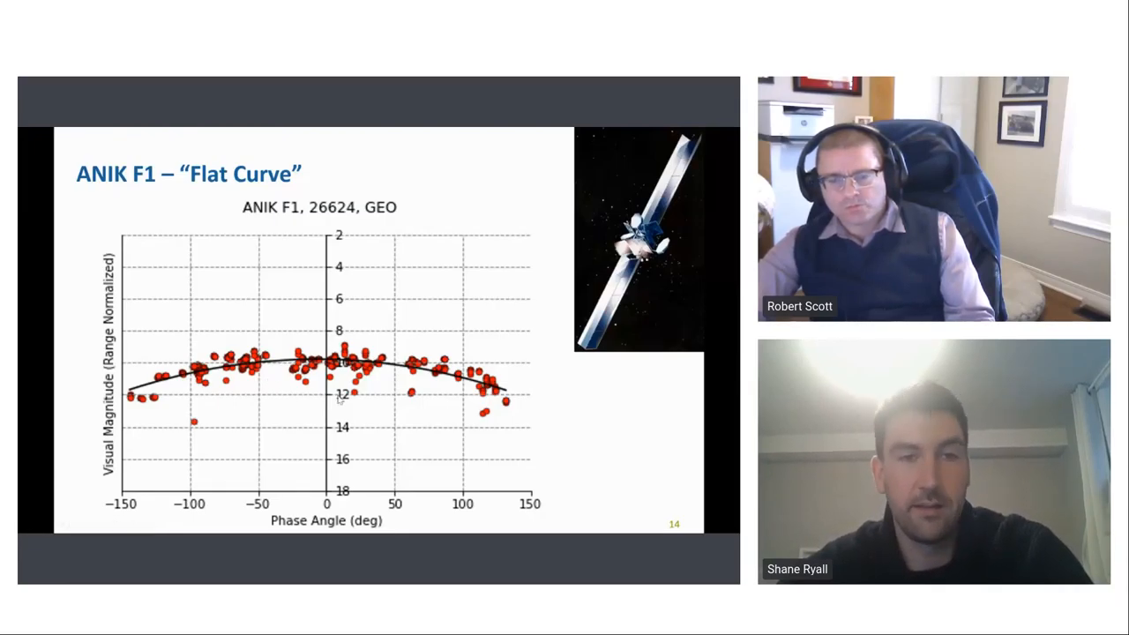
mouse_move(415, 307)
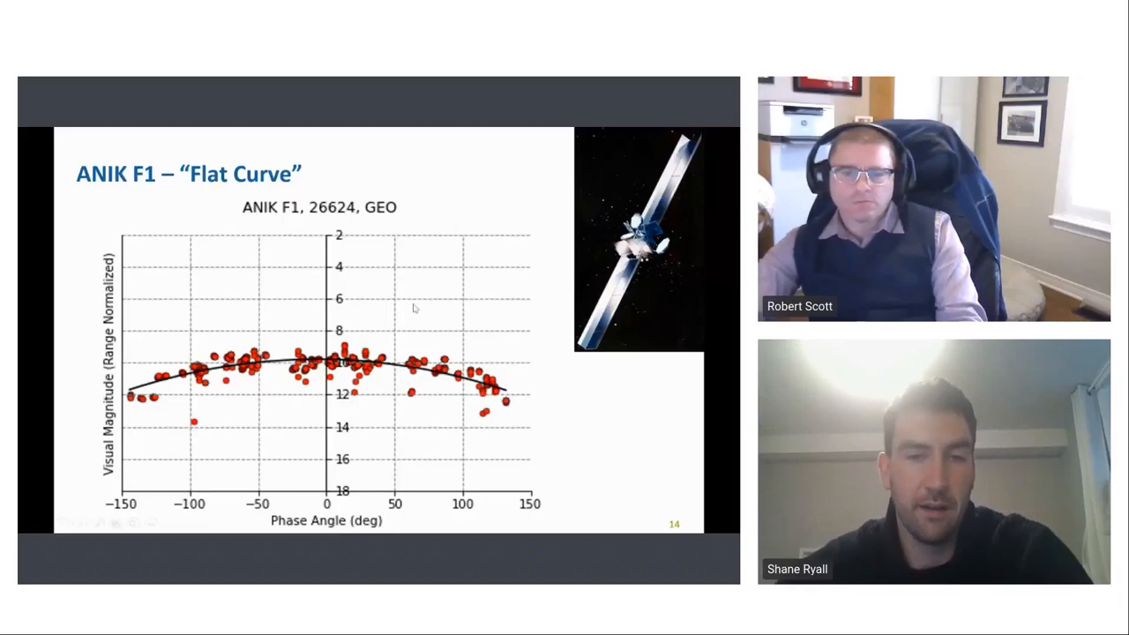
mouse_move(490, 432)
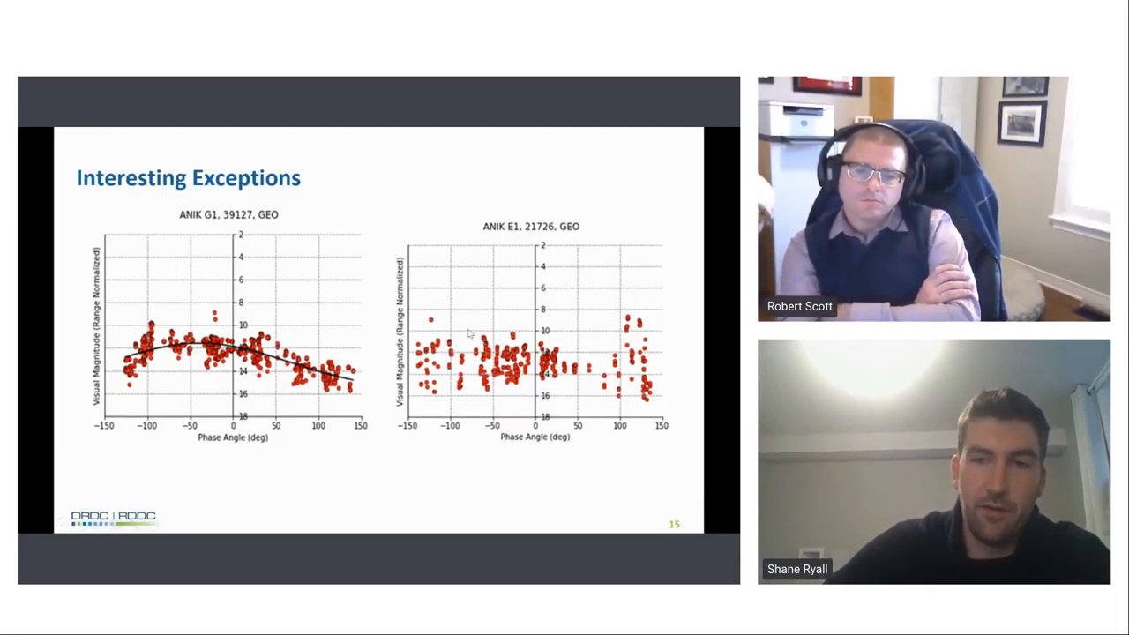
mouse_move(668, 395)
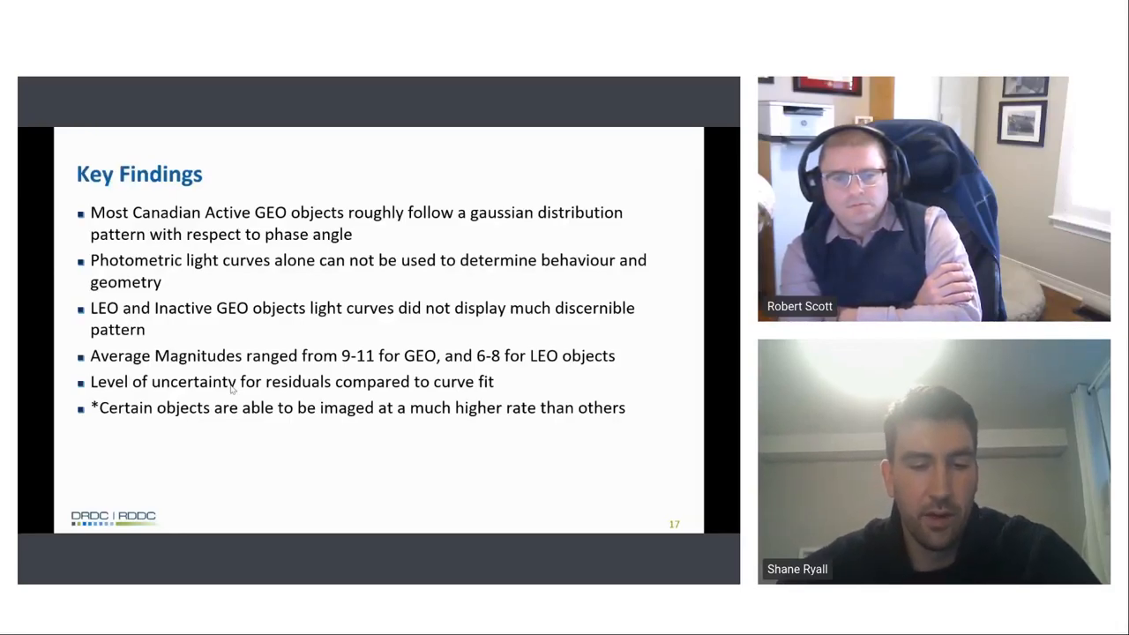
mouse_move(371, 438)
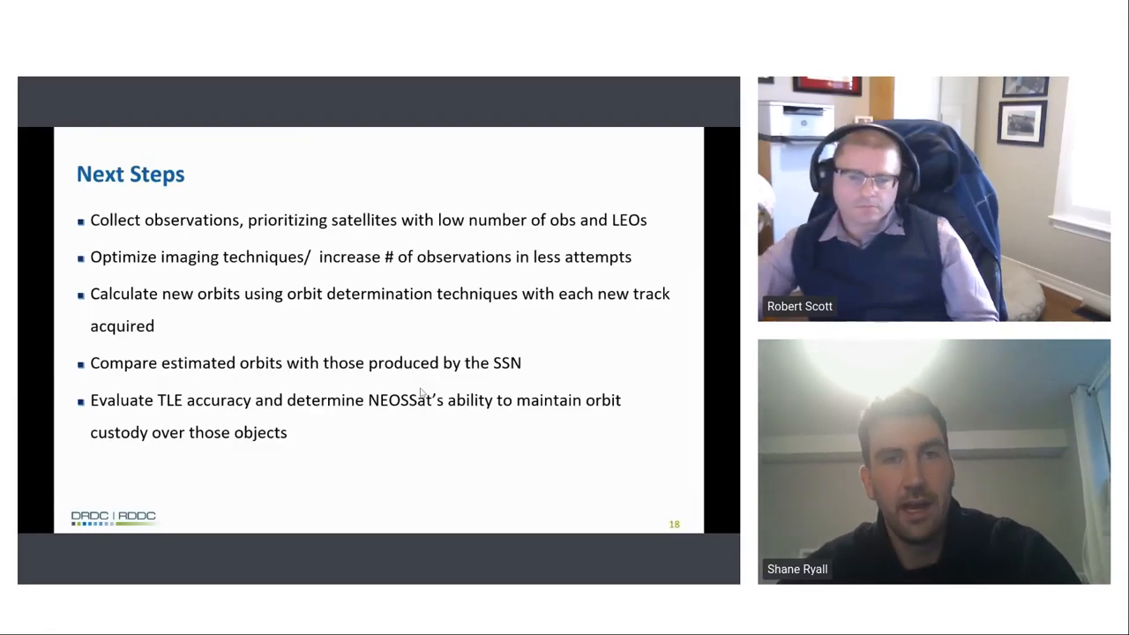
mouse_move(448, 448)
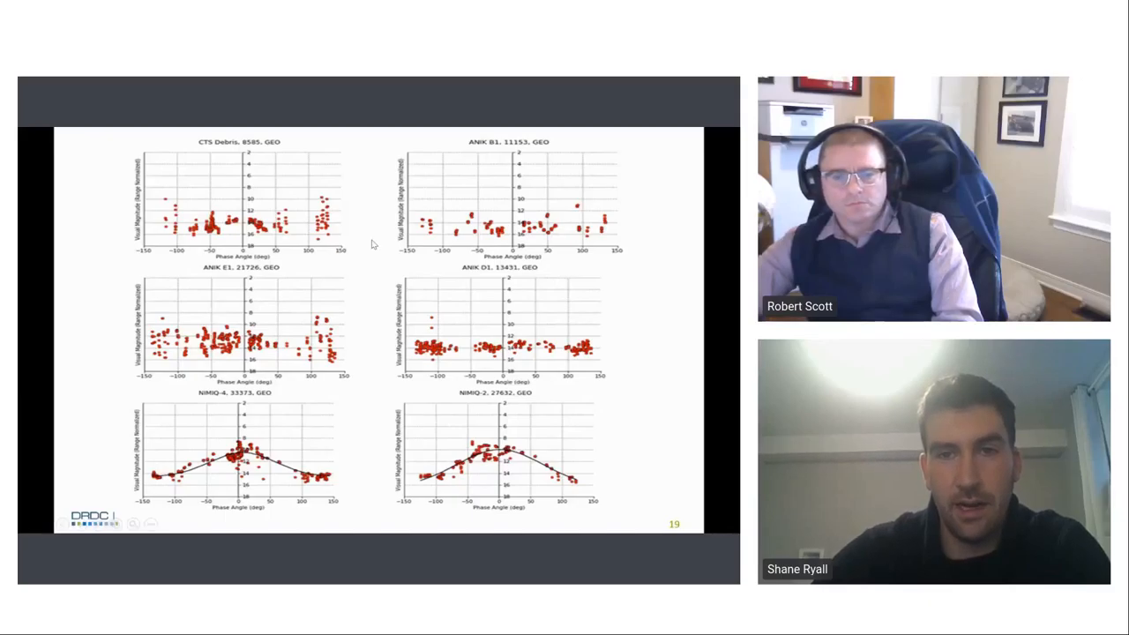
mouse_move(372, 275)
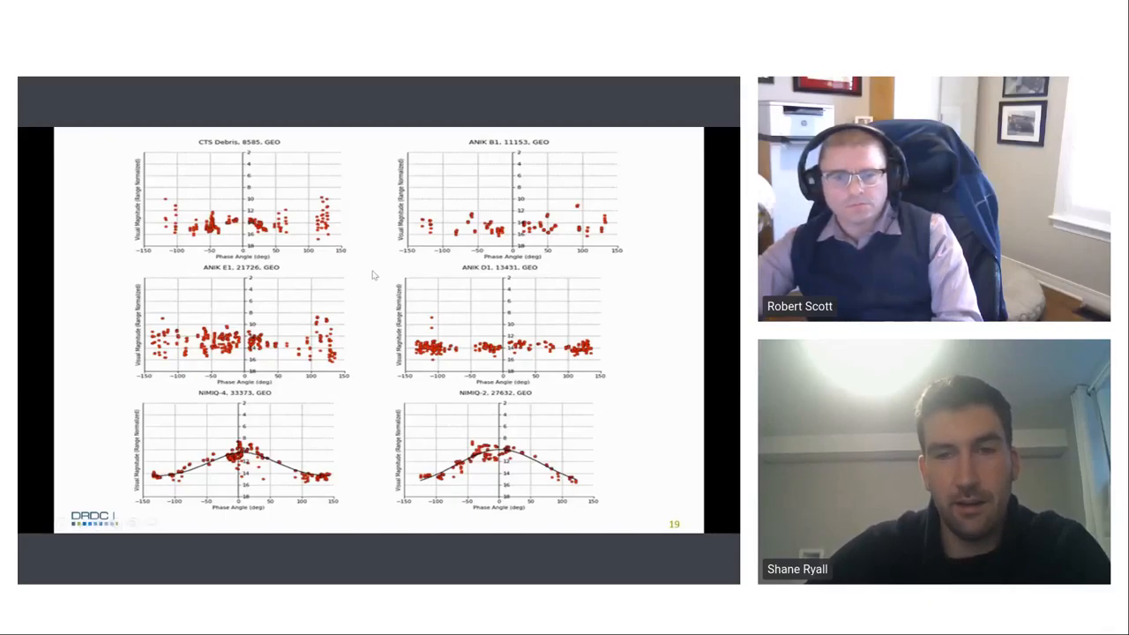
mouse_move(344, 400)
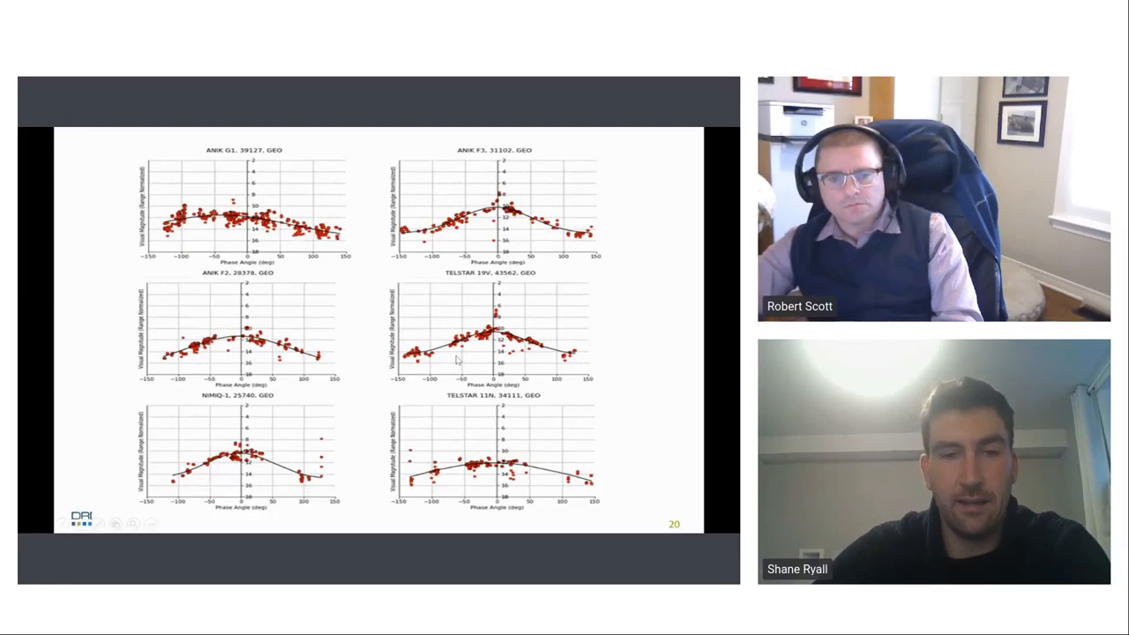
mouse_move(490, 491)
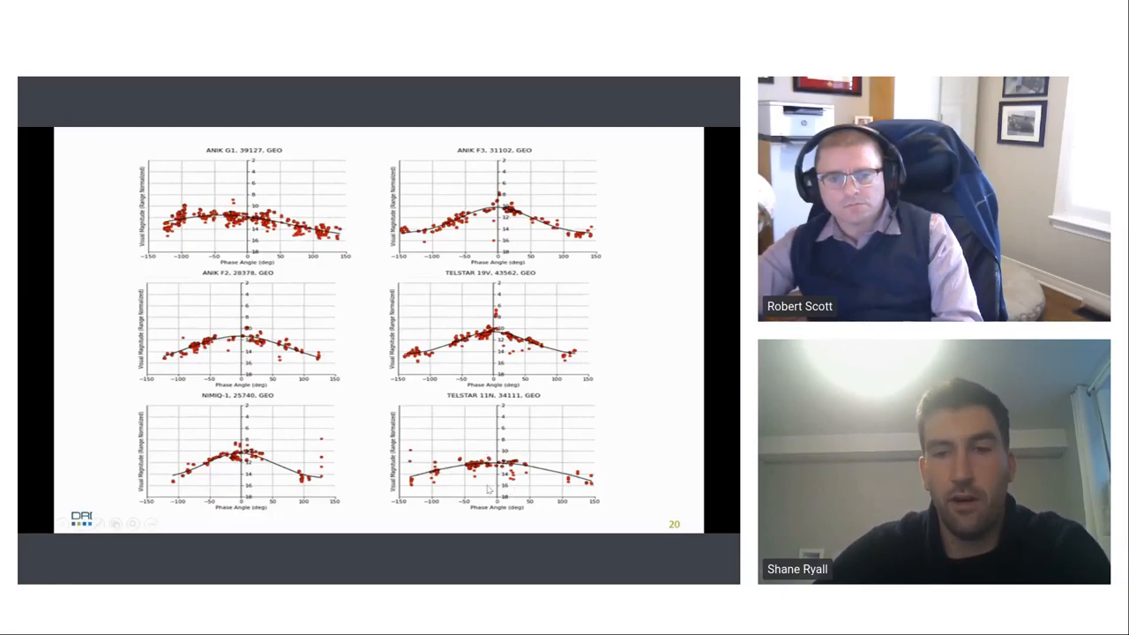
mouse_move(343, 404)
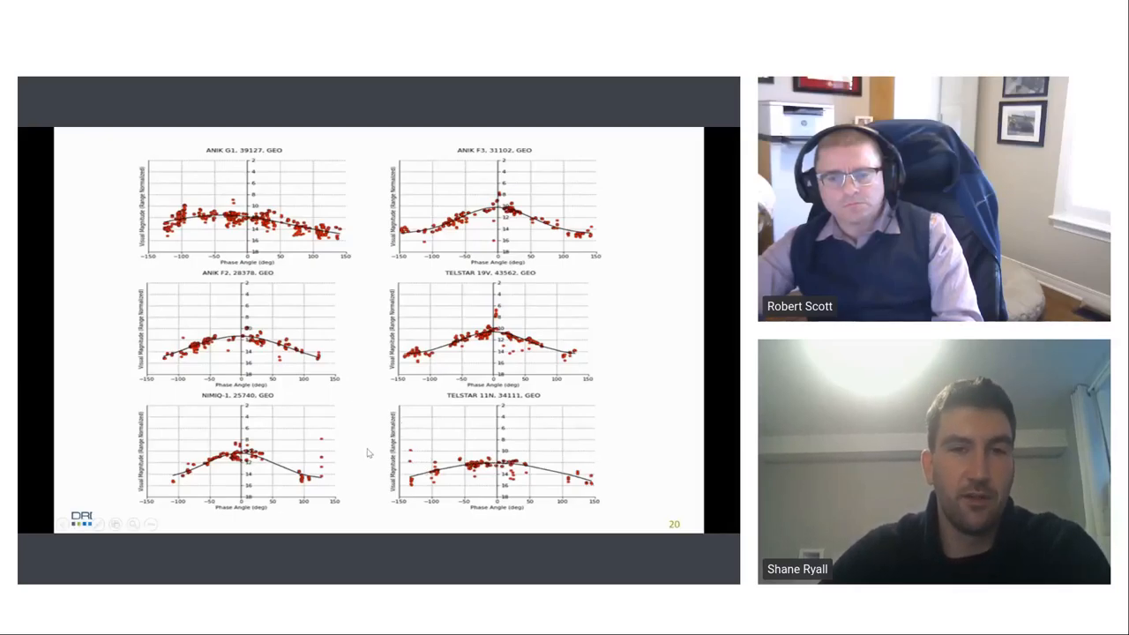
mouse_move(371, 450)
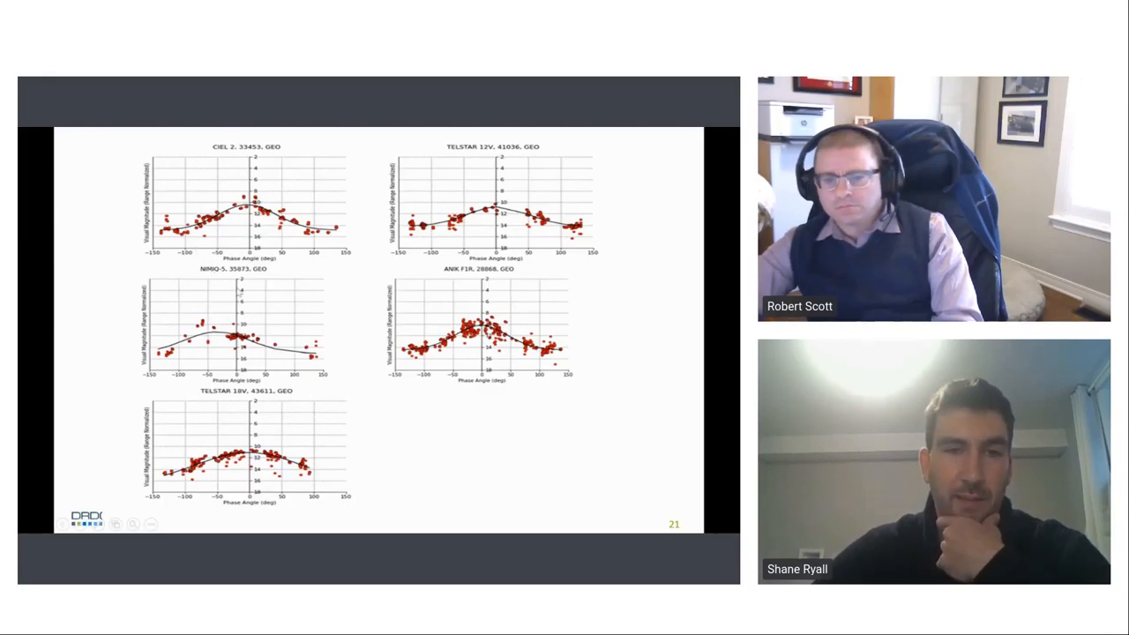
mouse_move(285, 324)
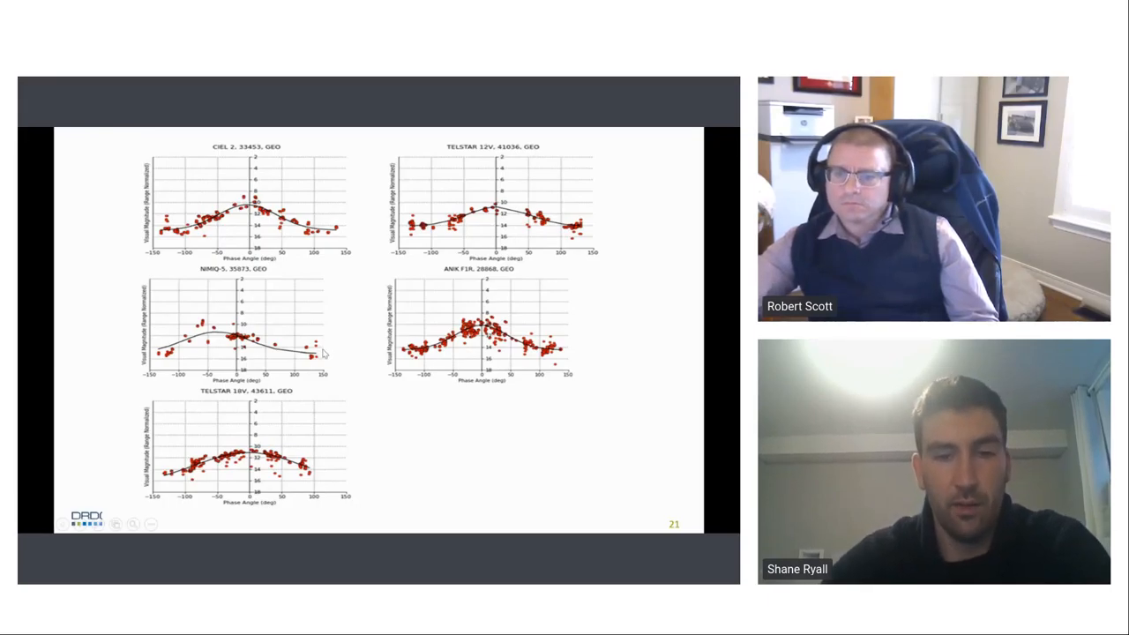
mouse_move(328, 254)
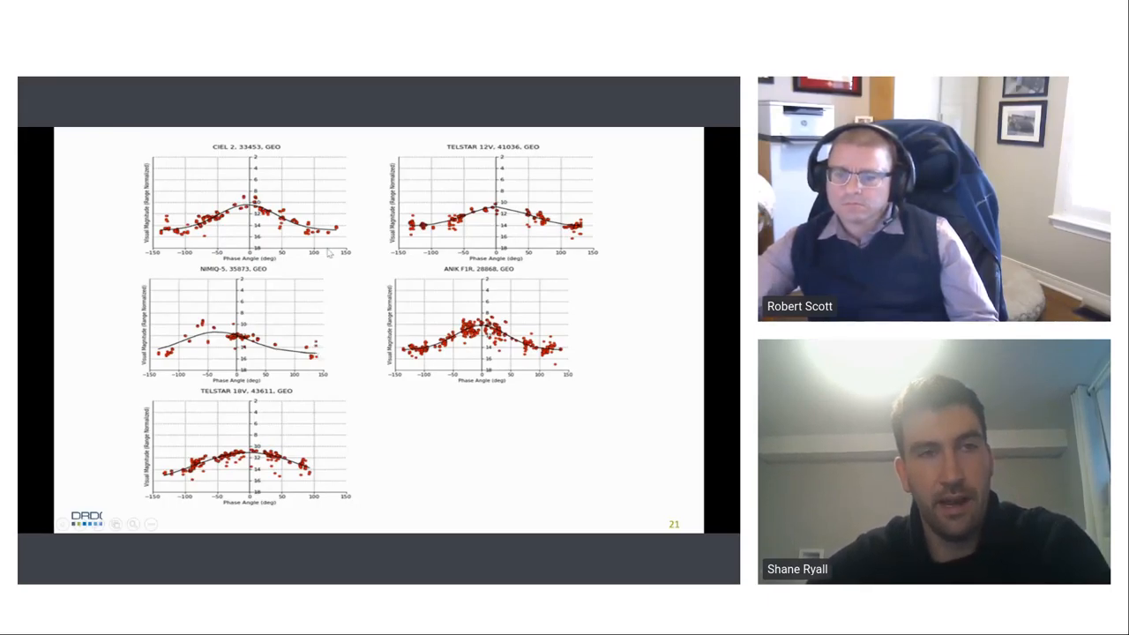
mouse_move(333, 307)
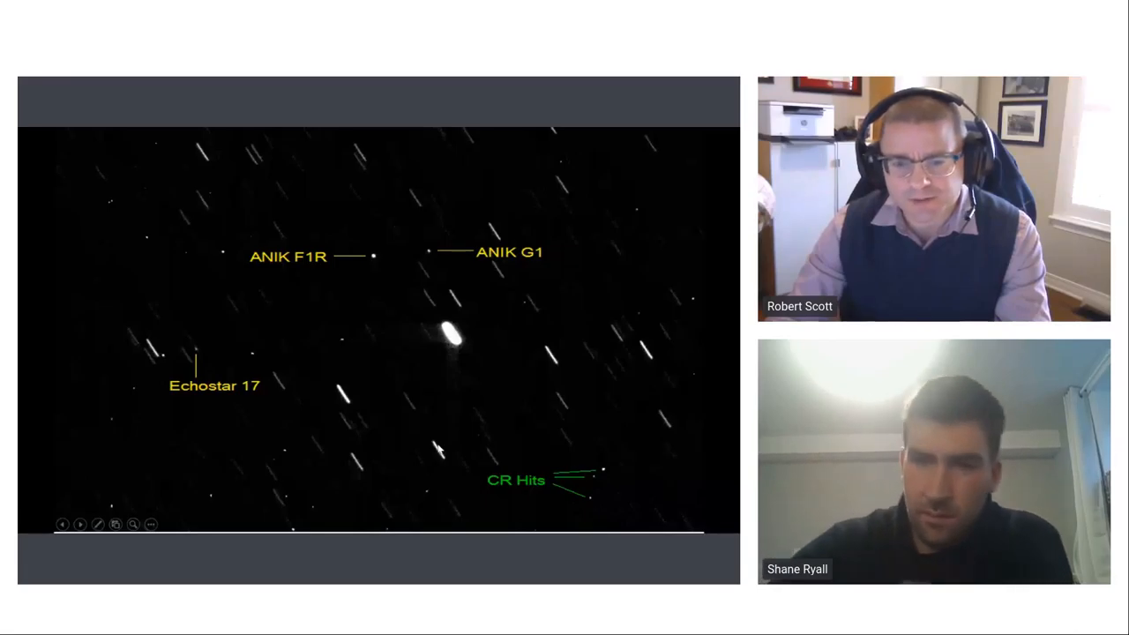
mouse_move(561, 441)
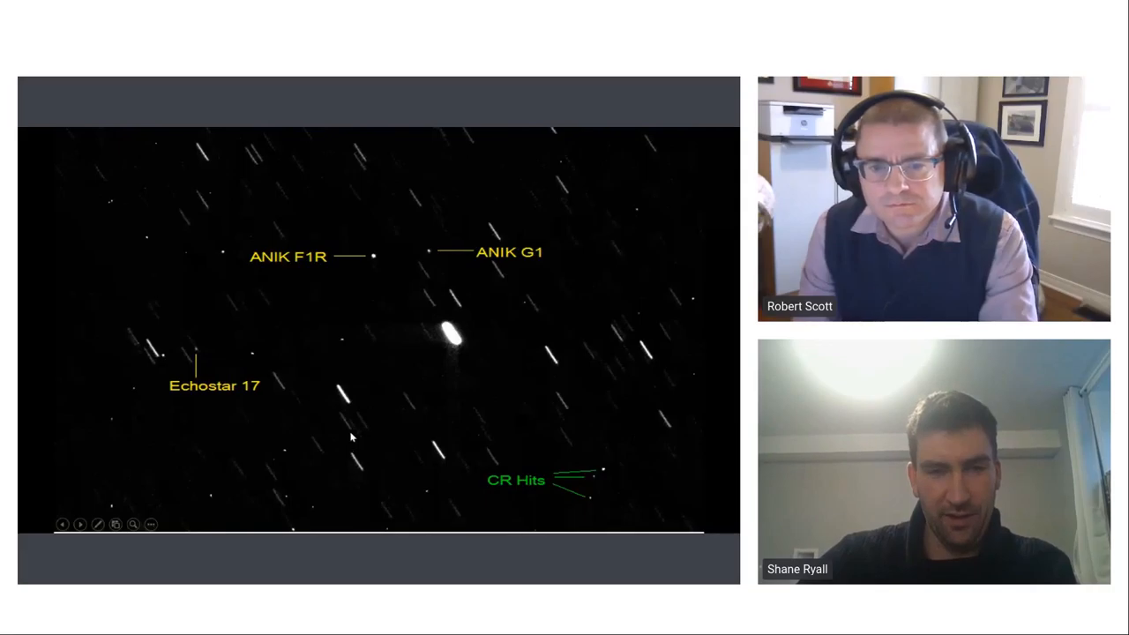
mouse_move(367, 284)
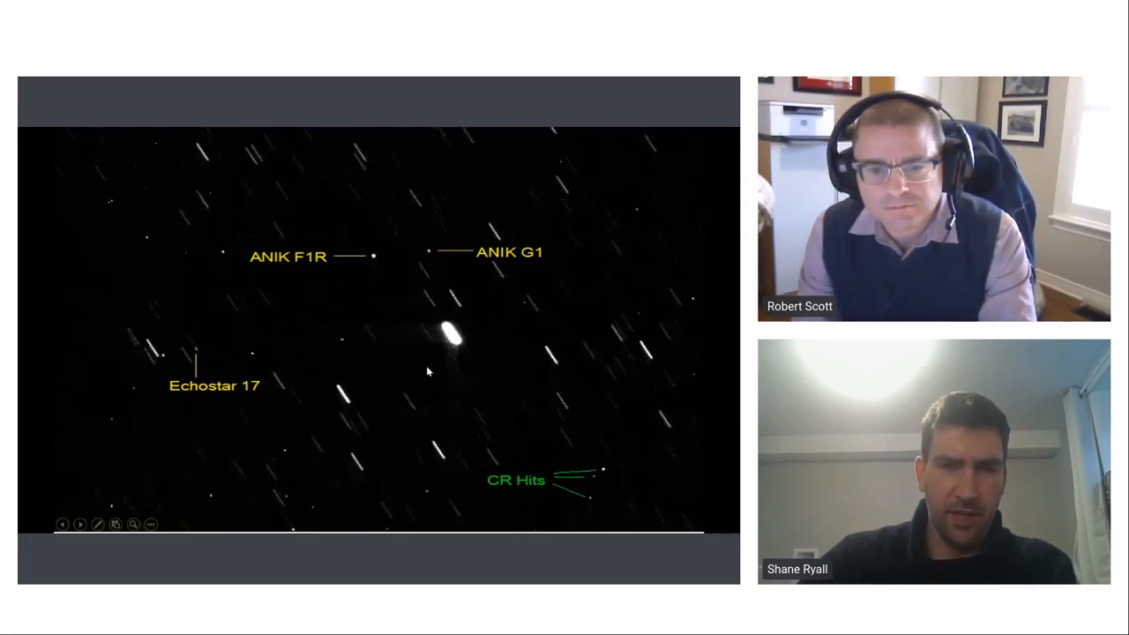
mouse_move(433, 282)
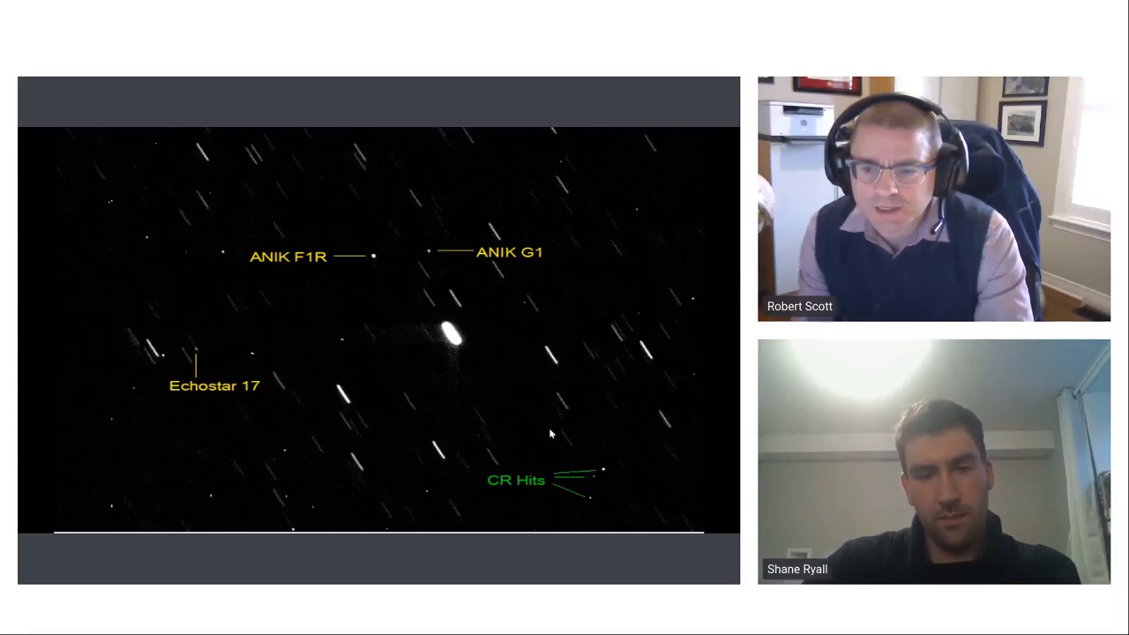
mouse_move(543, 440)
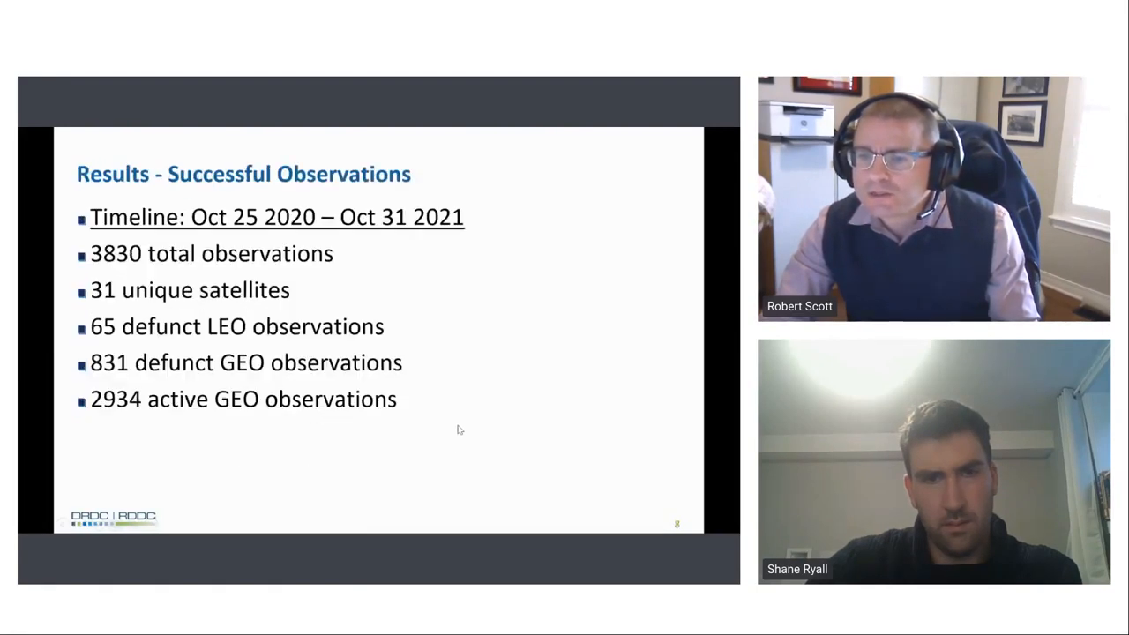
Bring up the slideshow context menu over the Results - Successful Observations slide.
right_click(458, 430)
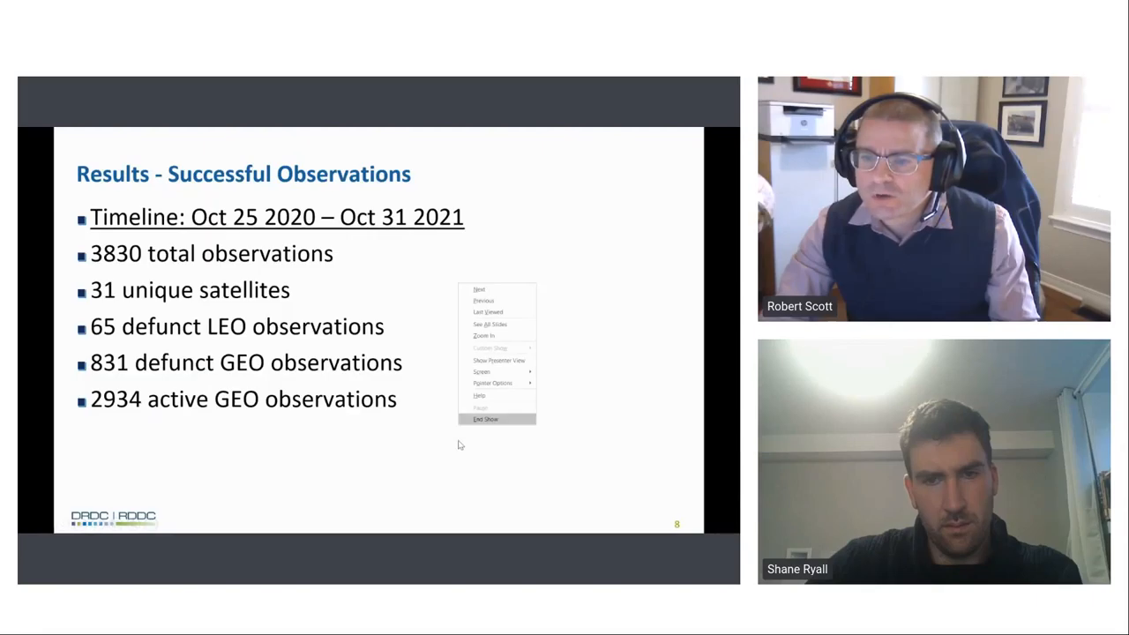